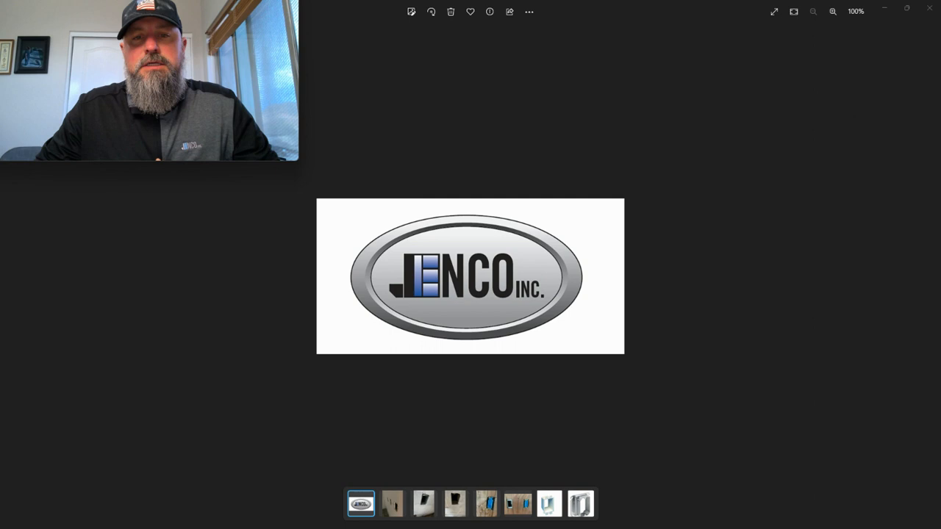
Page through the drywall holes, concrete box and deep wall opening photos.
left_click(393, 504)
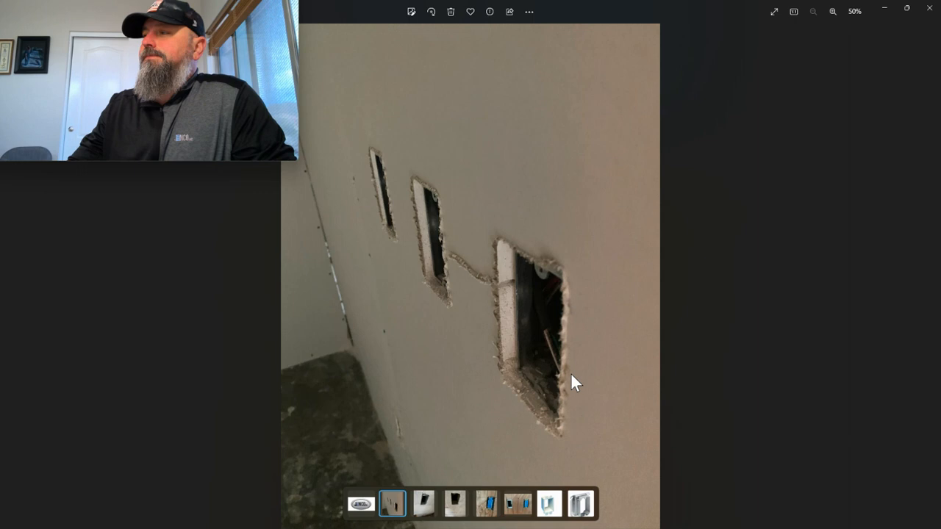
left_click(423, 504)
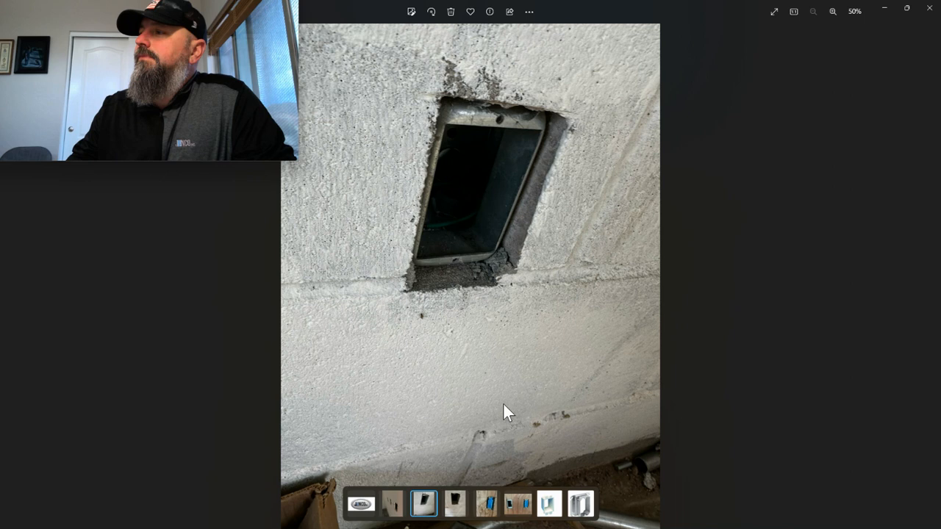
left_click(454, 504)
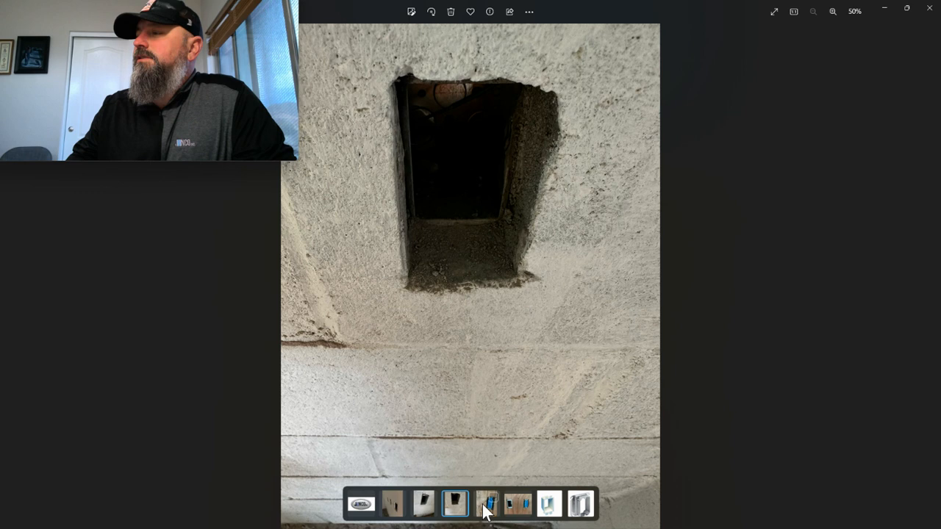
Show the fifth photo: a taped device box set into plywood sheathing.
left_click(486, 505)
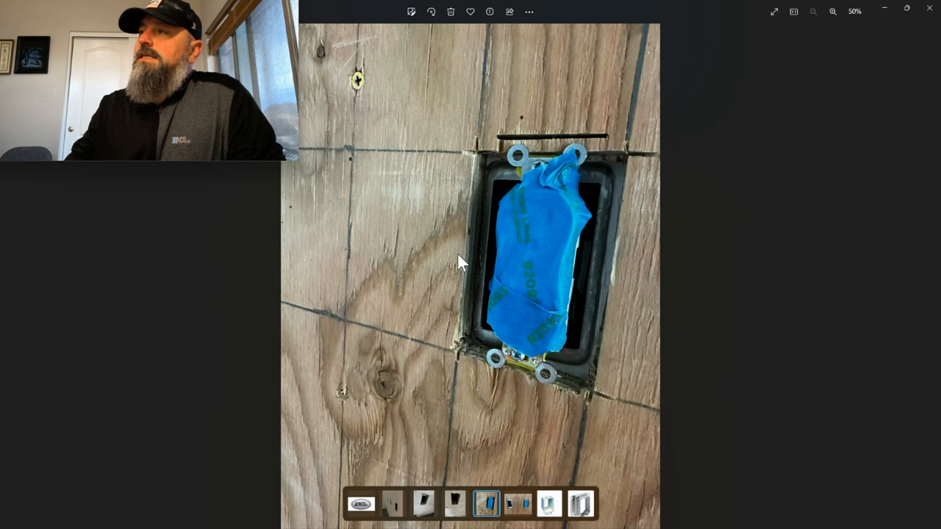
mouse_move(456, 312)
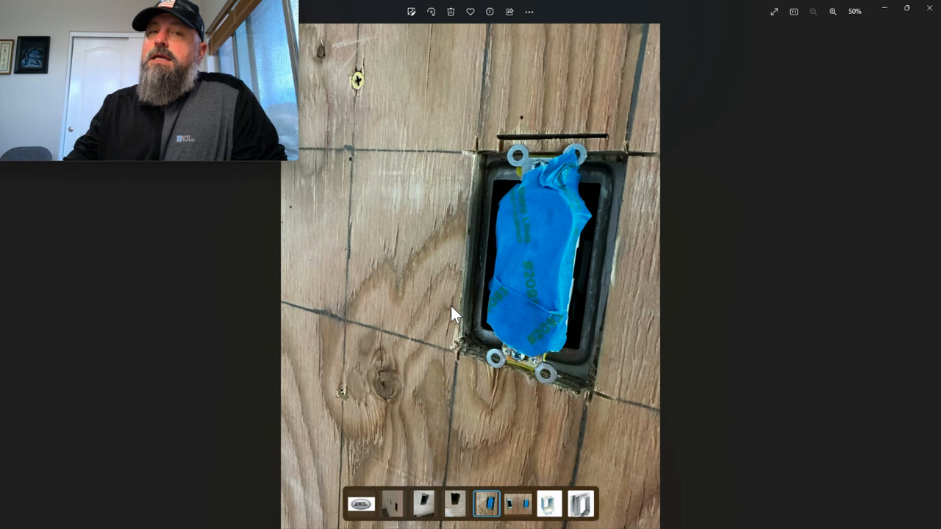
mouse_move(489, 174)
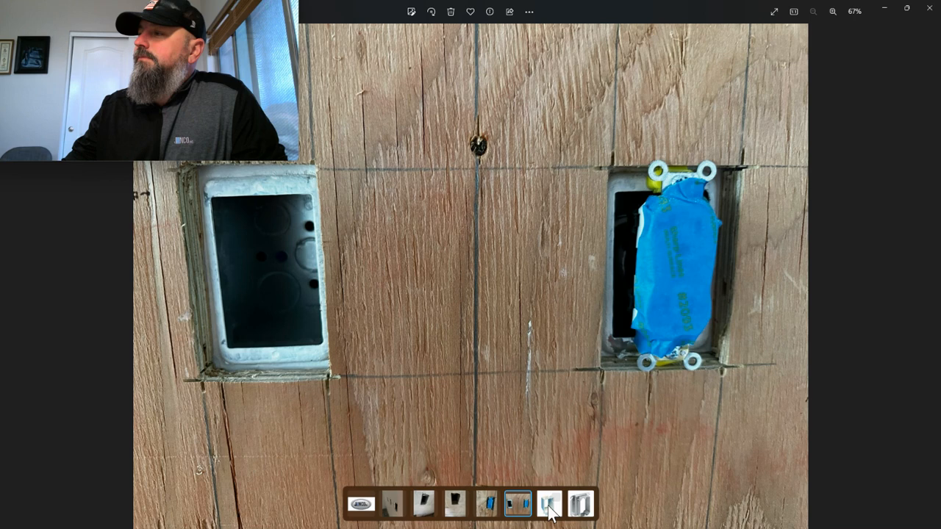
View the white plastic box extender product photo, then the next filmstrip image.
left_click(548, 518)
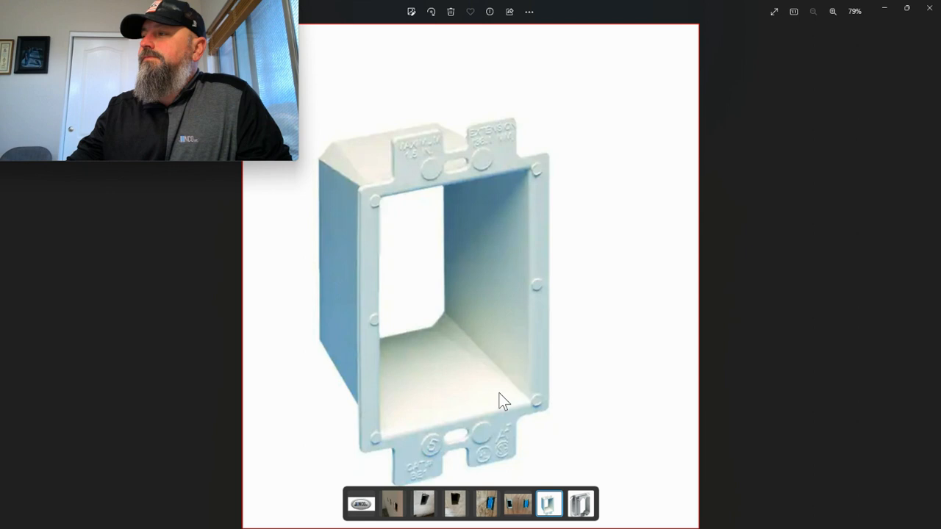
left_click(580, 513)
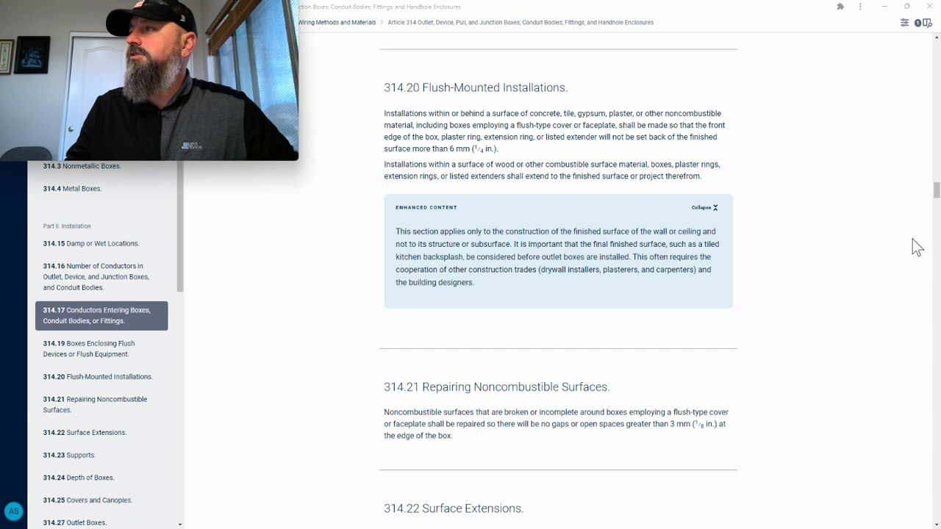
mouse_move(175, 362)
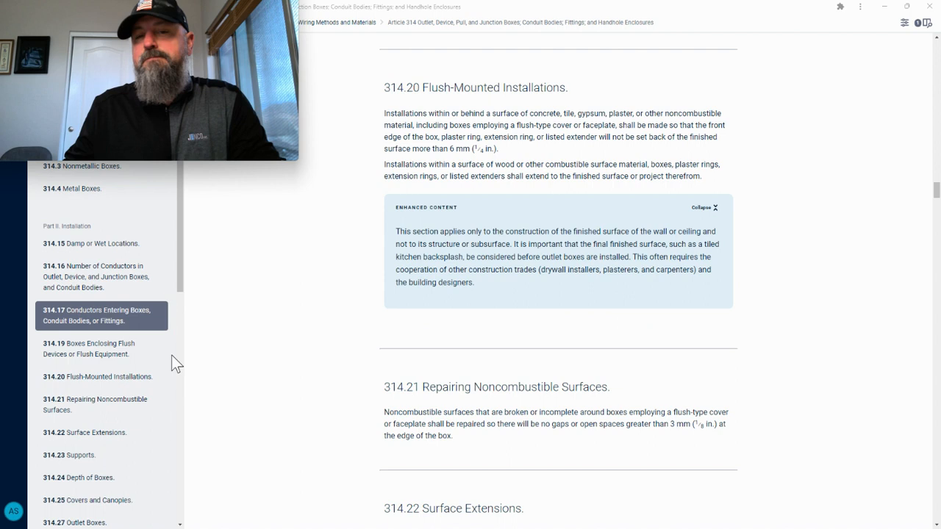